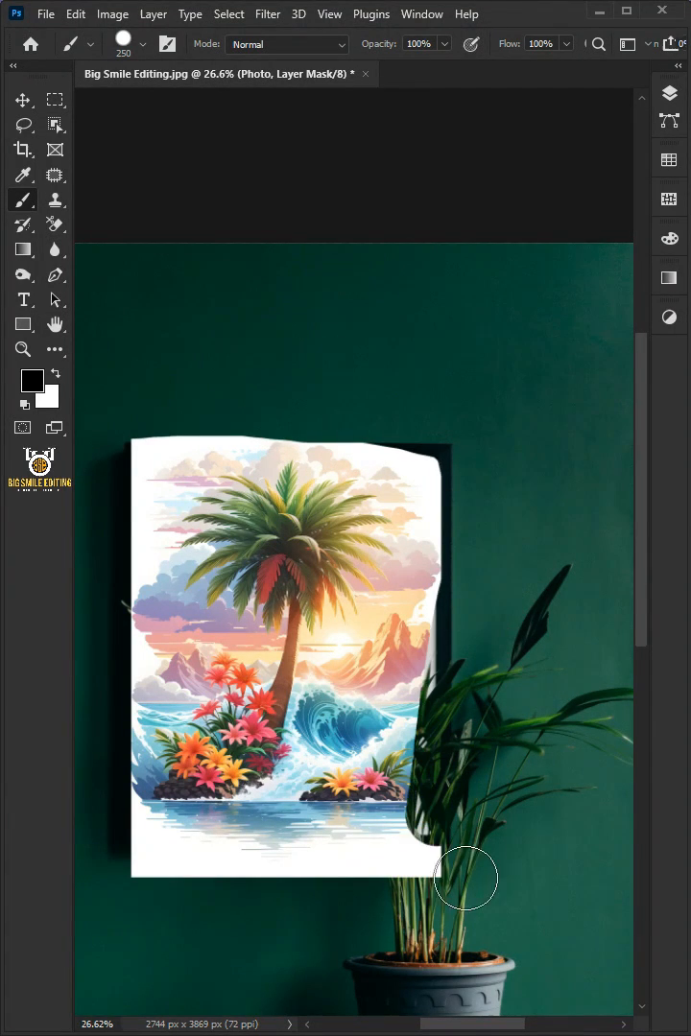
Step: Duplicate the Background photo into Layer 1 as the working copy
drag(466, 879, 414, 796)
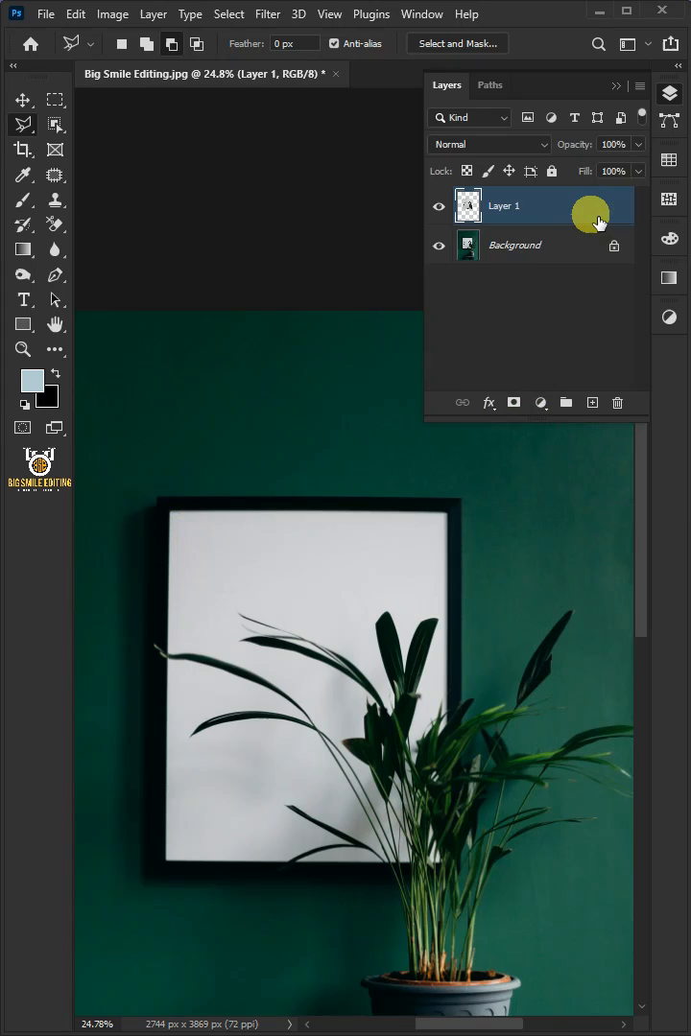
Step: Group Layer 1 into a new group named Design
right_click(502, 206)
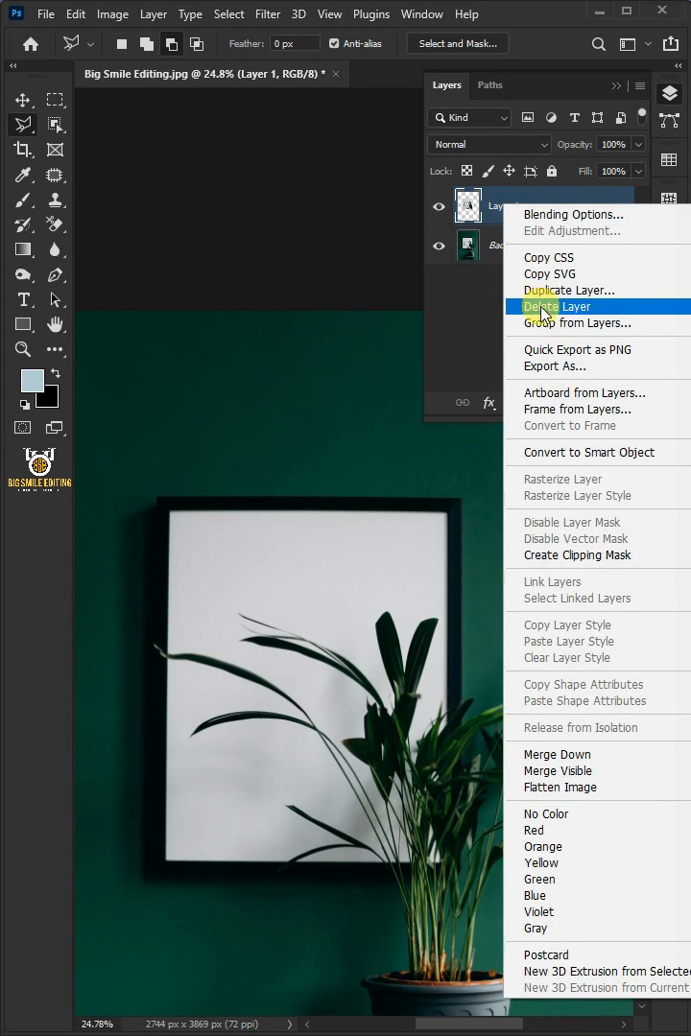
click(575, 322)
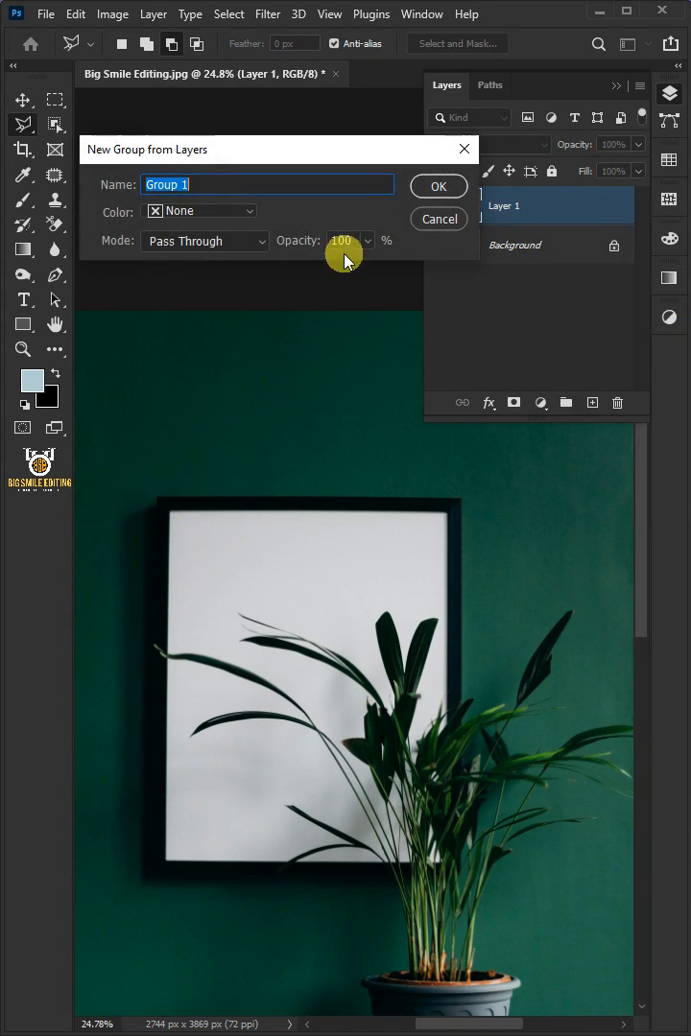
text(Design)
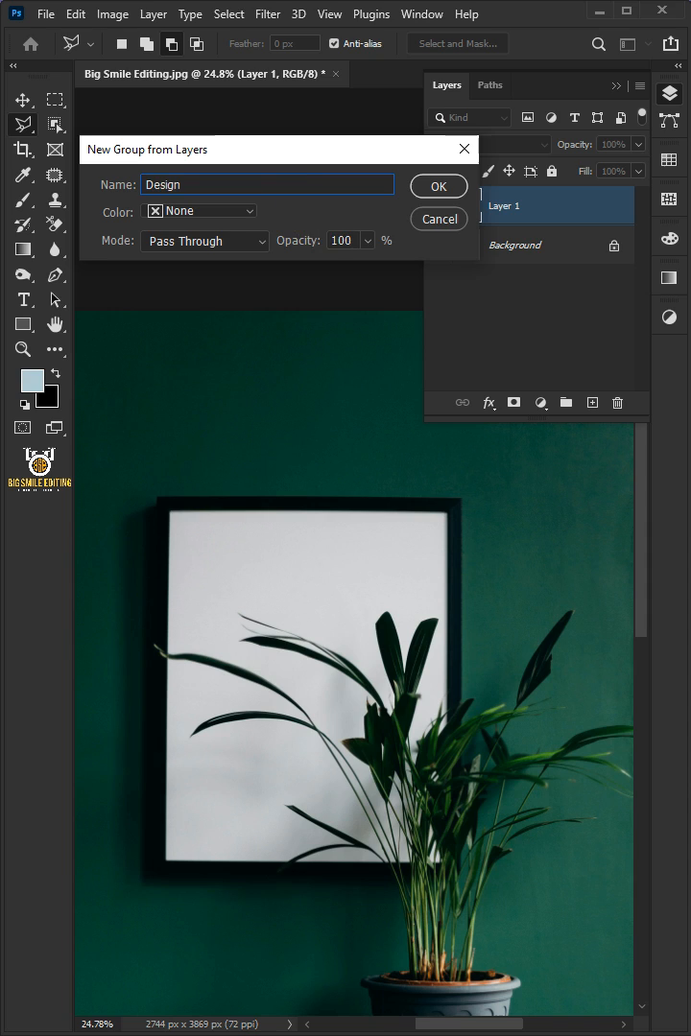
click(437, 184)
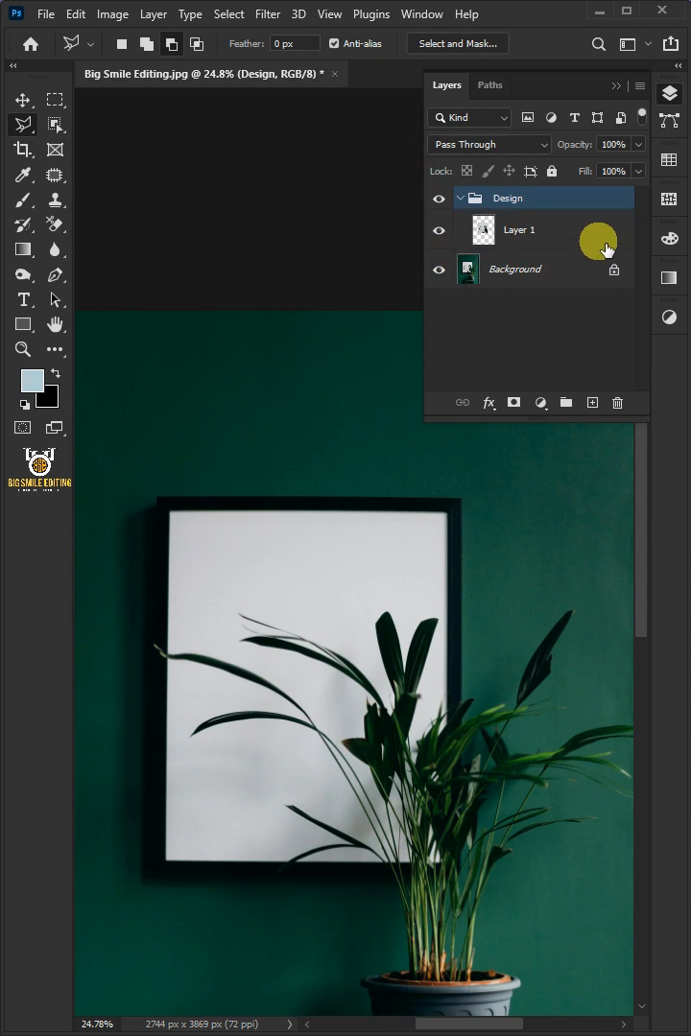
Step: Duplicate Layer 1 inside the group, name the copy Highlights and hide it
click(518, 231)
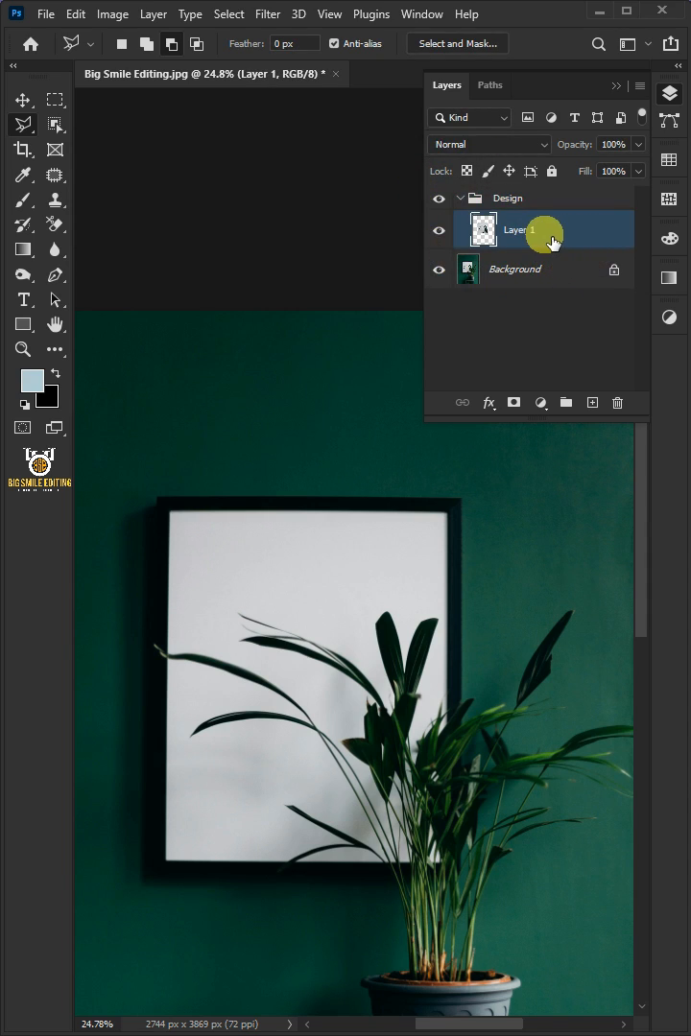
key(Ctrl+J)
text(Highlights)
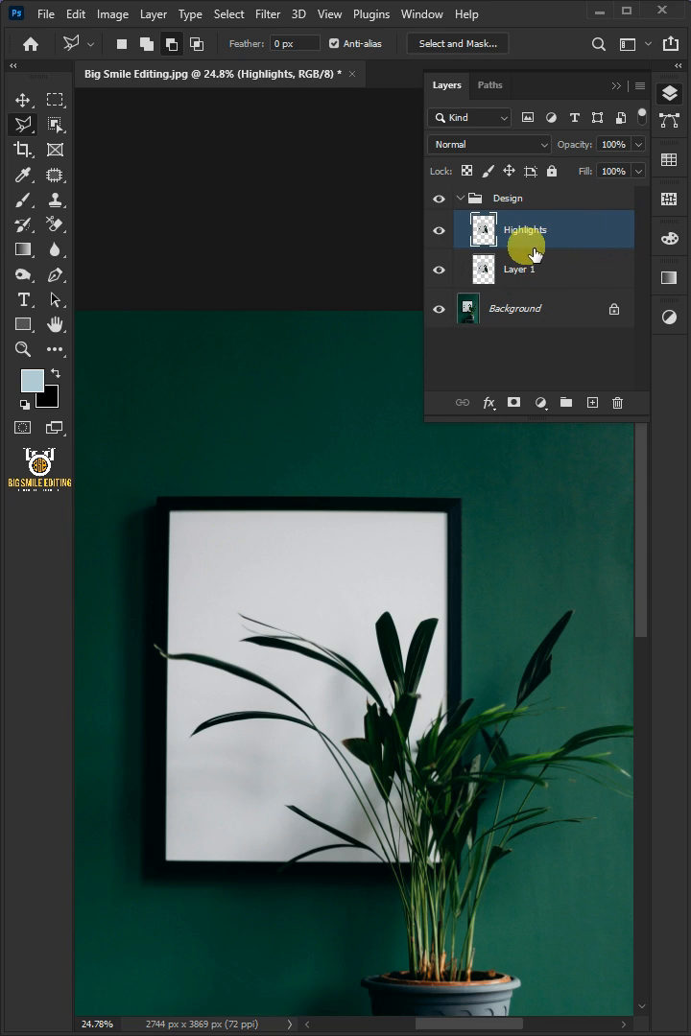
click(437, 228)
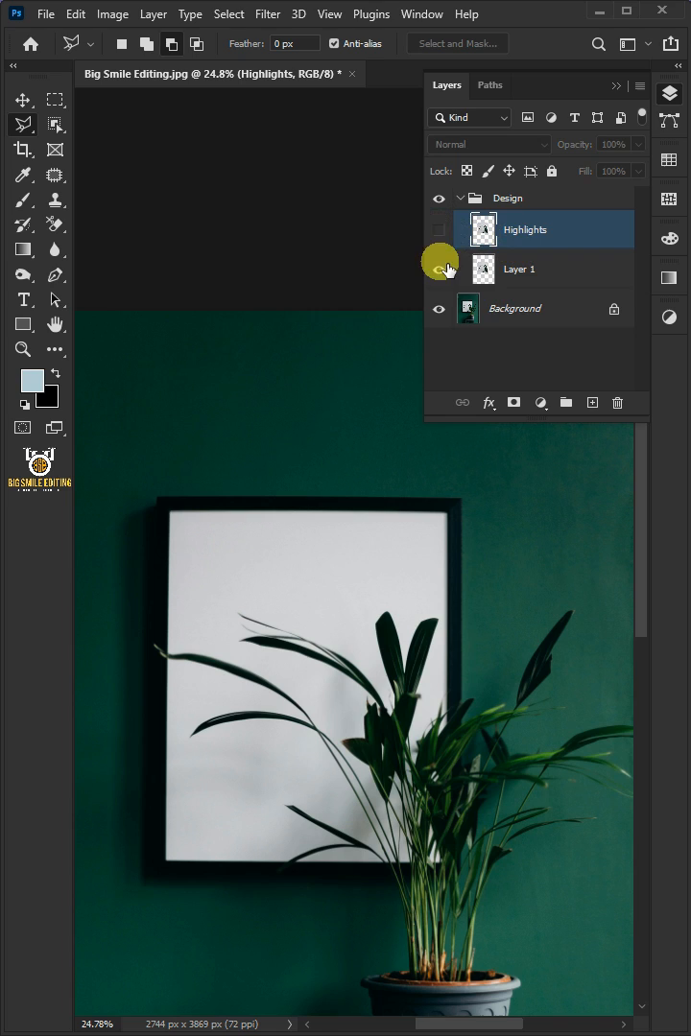
click(518, 269)
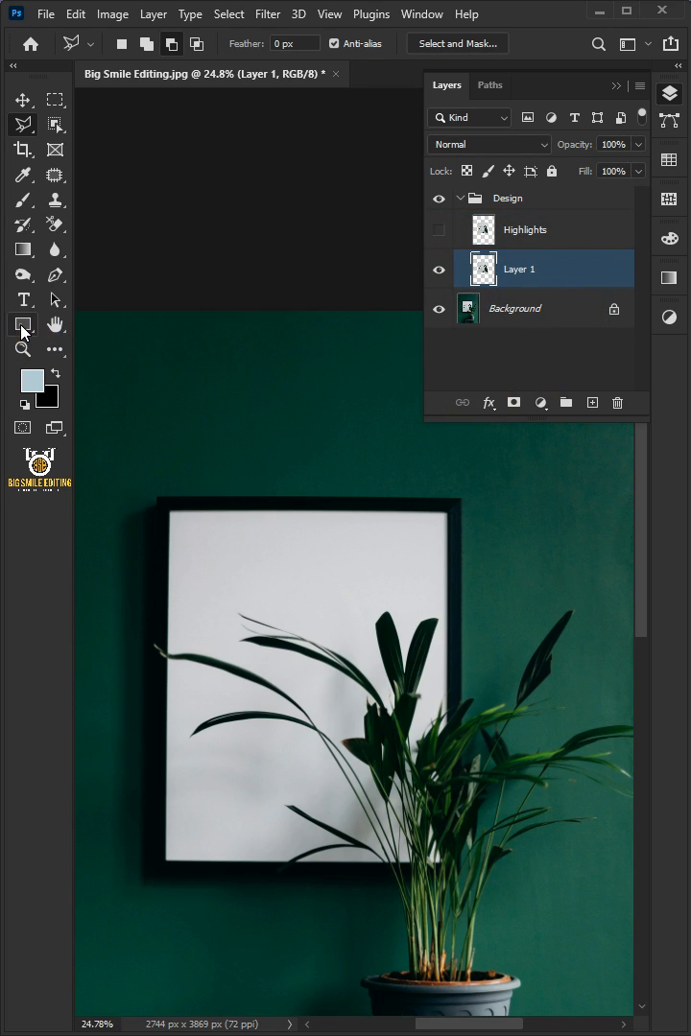
Step: Draw a rectangle shape covering the frame's white picture area
click(23, 322)
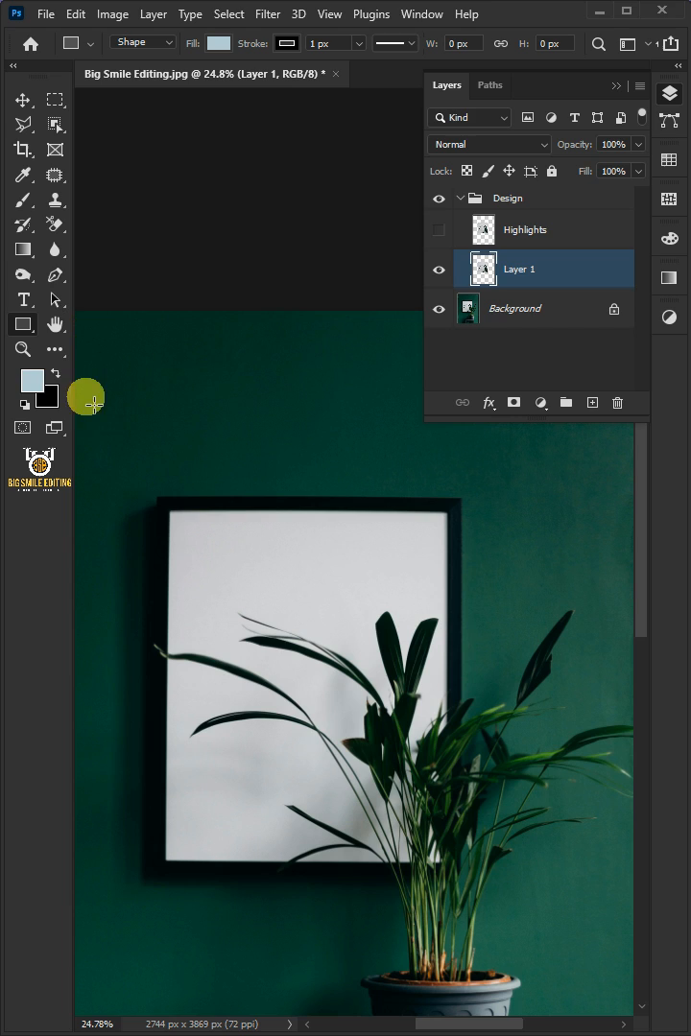
drag(162, 491, 470, 886)
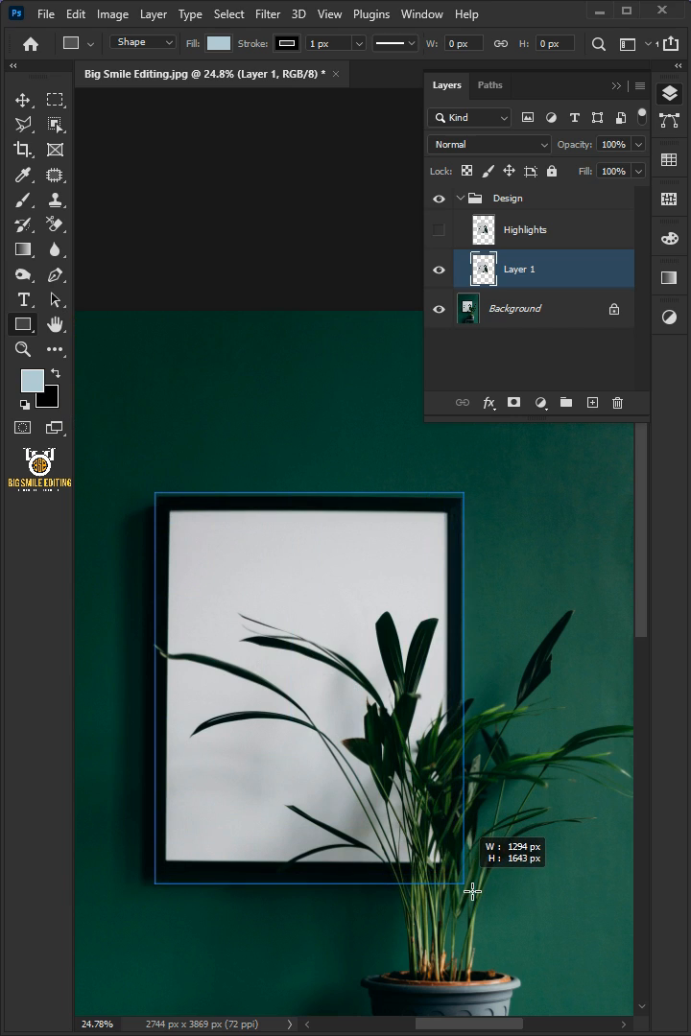
drag(157, 491, 463, 882)
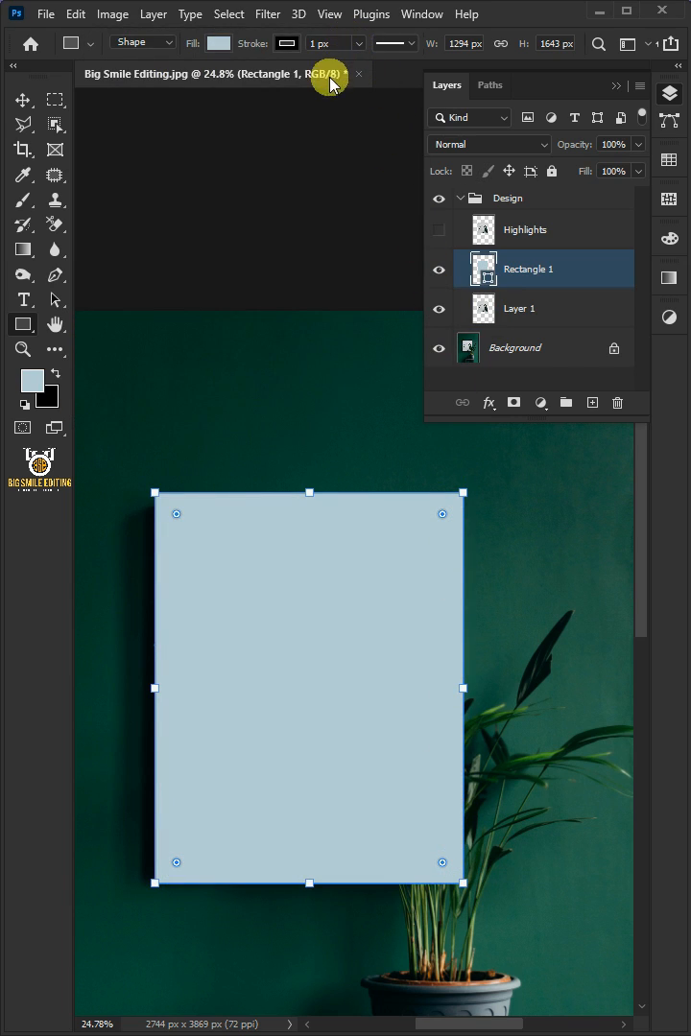
Step: Rename the rectangle layer Place Image and convert it to a Smart Object
double_click(525, 268)
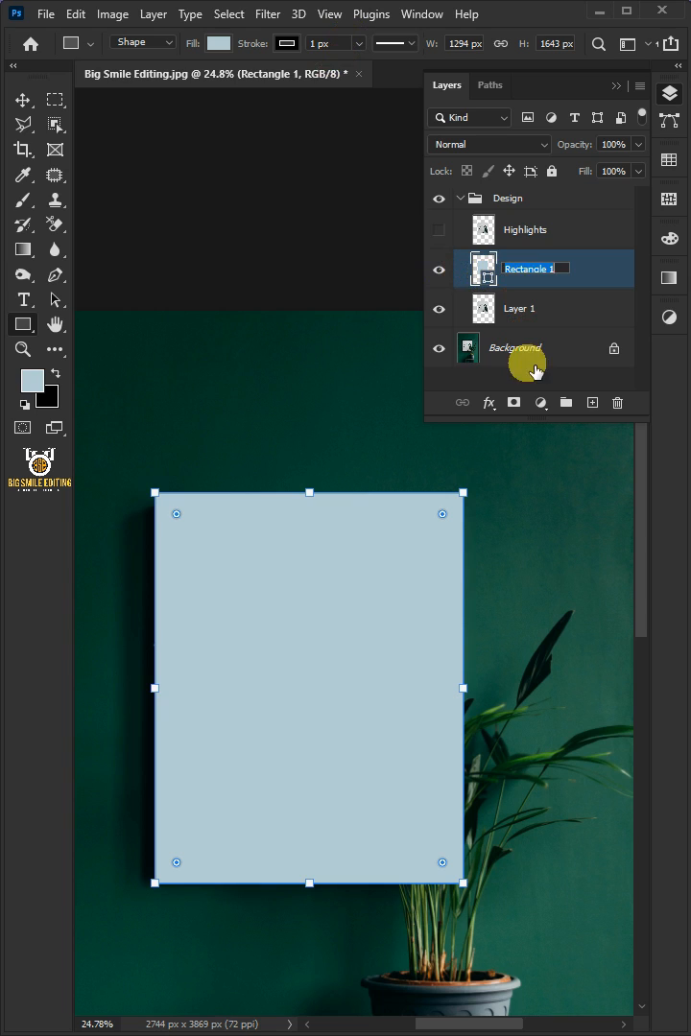
text(Place Image)
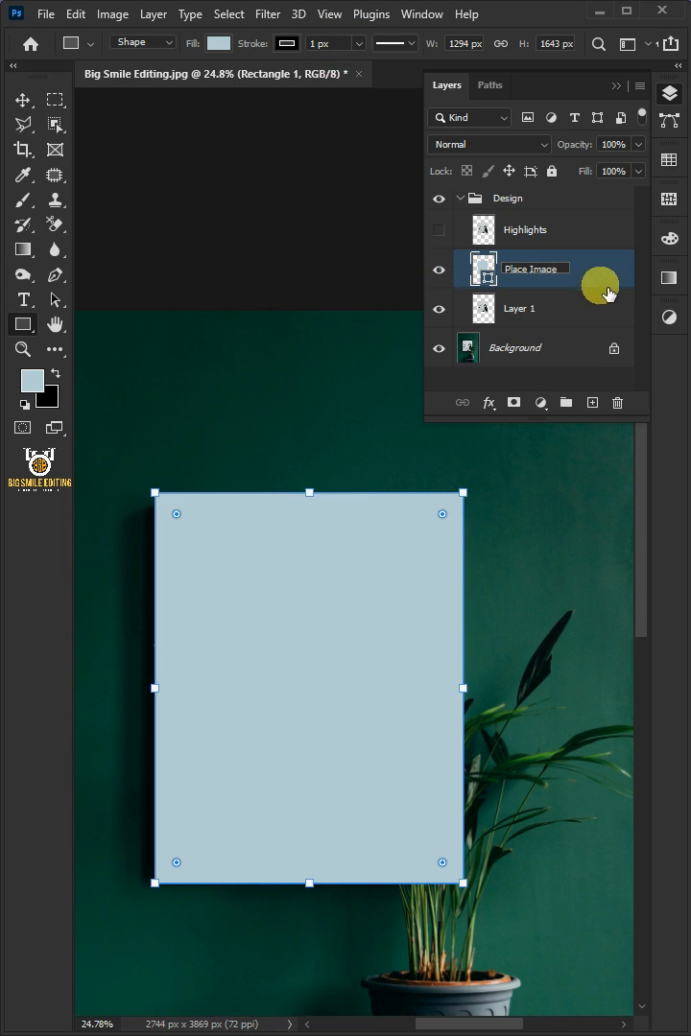
right_click(537, 268)
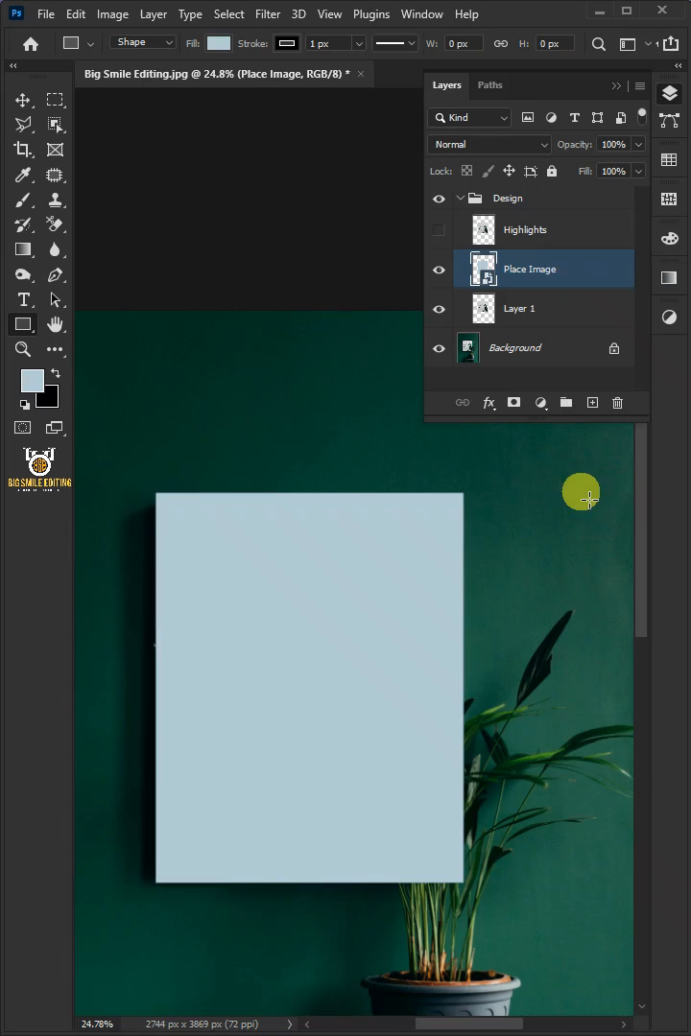
right_click(529, 269)
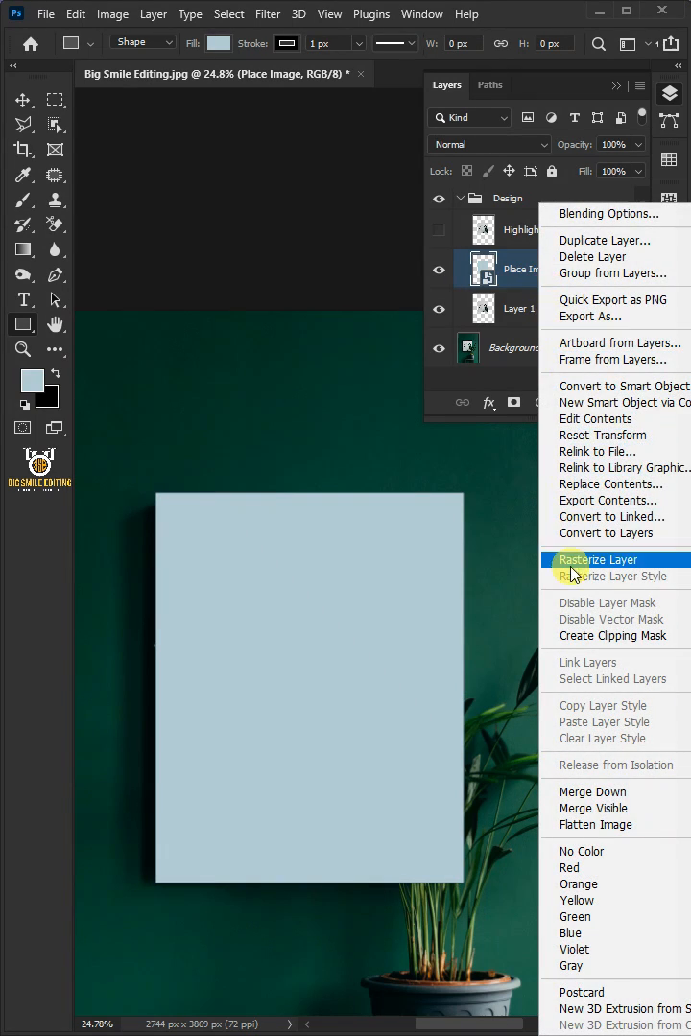
click(595, 560)
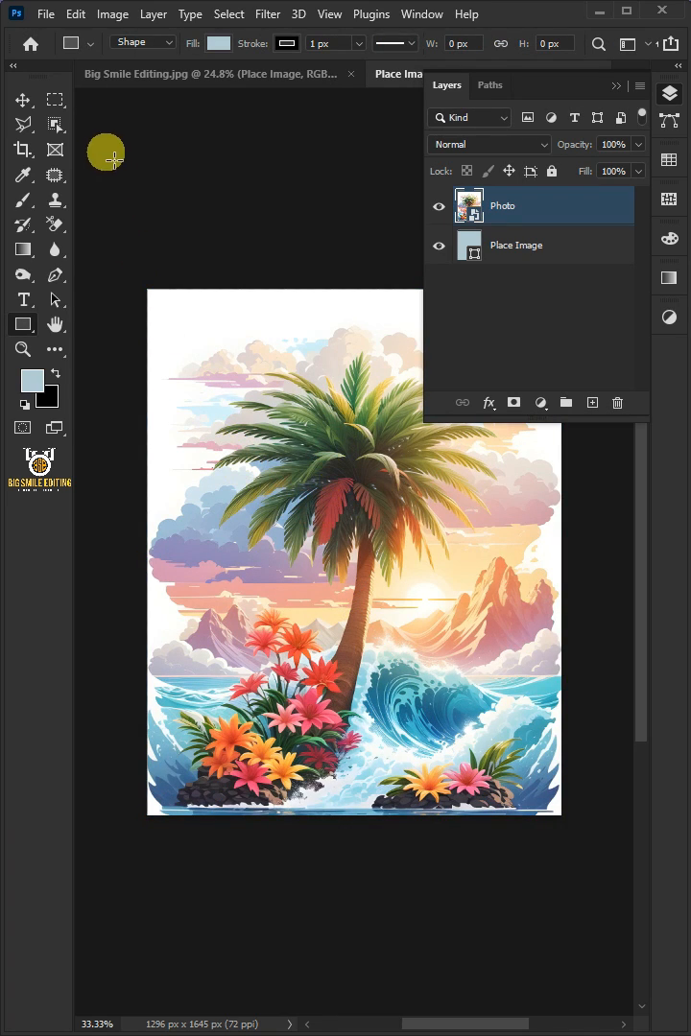
Step: Return to the main document after placing the palm-tree illustration inside Place Image
click(51, 13)
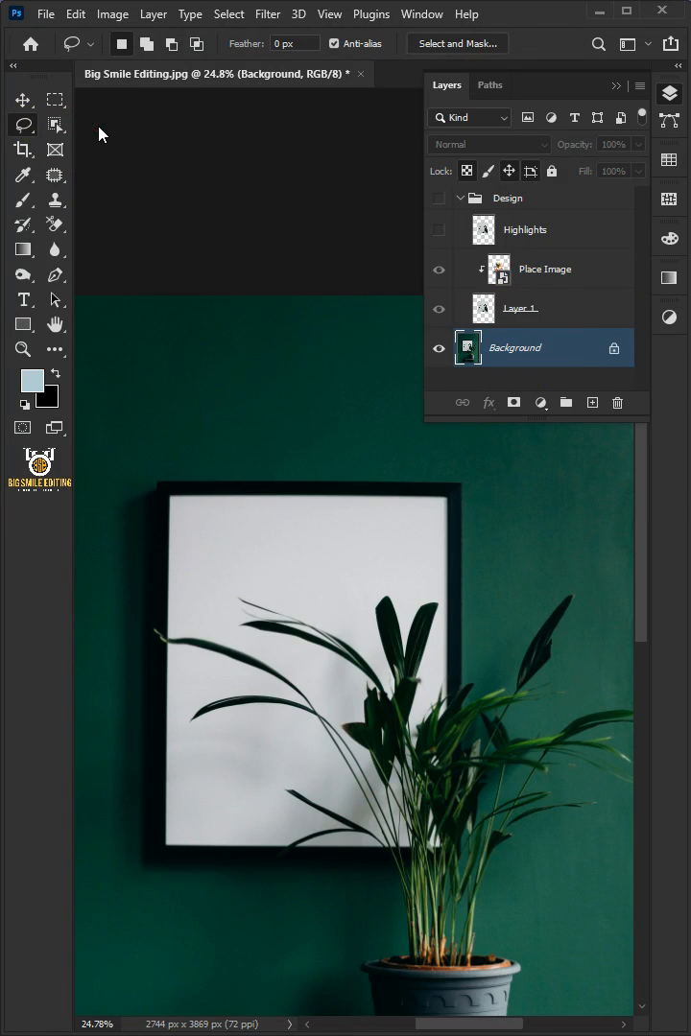
Step: Lasso a rough selection around the plant leaves crossing the frame on the Background
drag(279, 848, 364, 844)
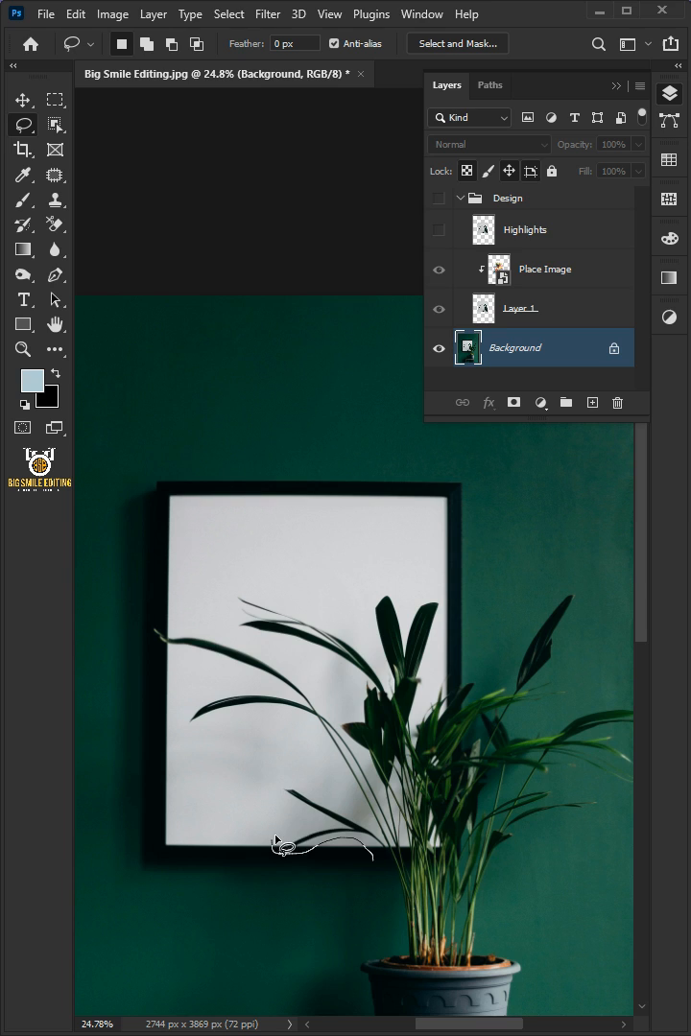
drag(278, 844, 355, 714)
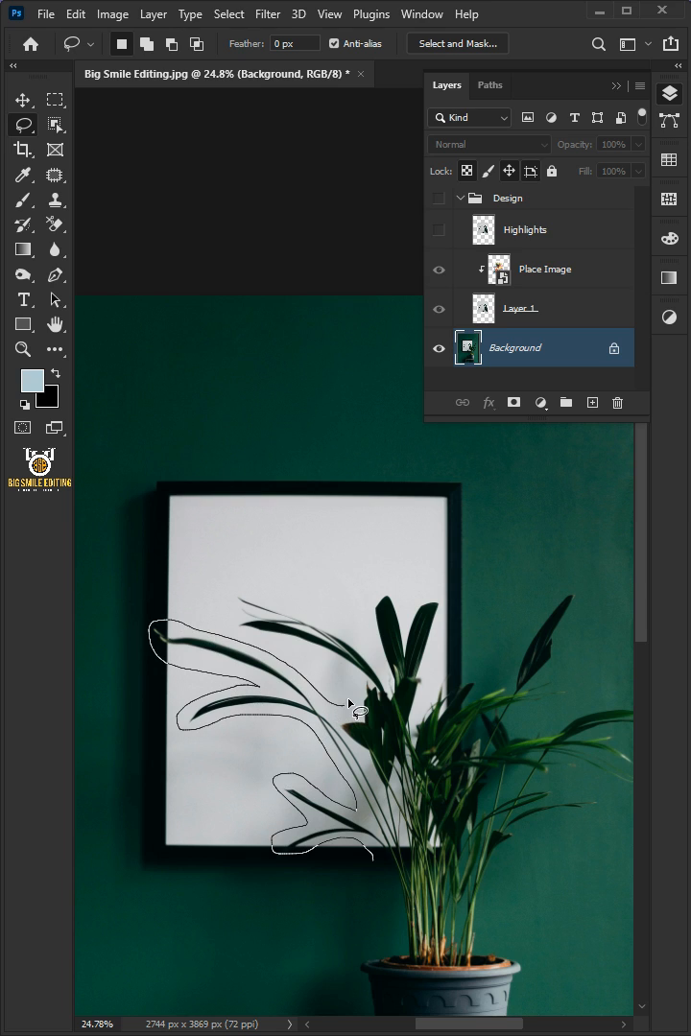
drag(355, 714, 466, 844)
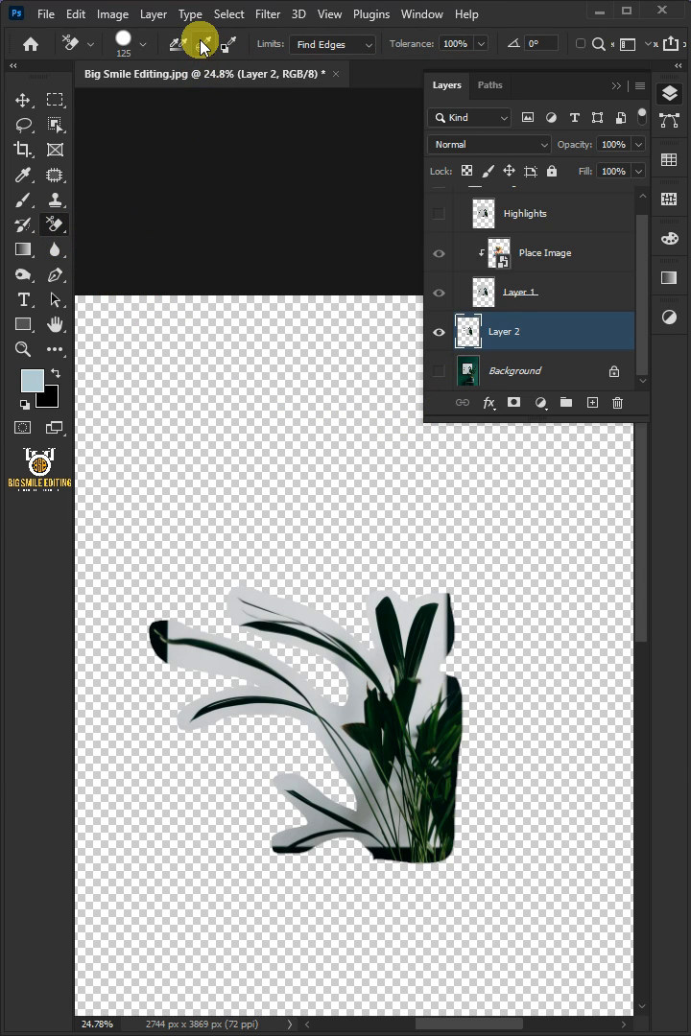
Step: Set the Background Eraser limits to Discontiguous and erase the white around the leaves
click(330, 44)
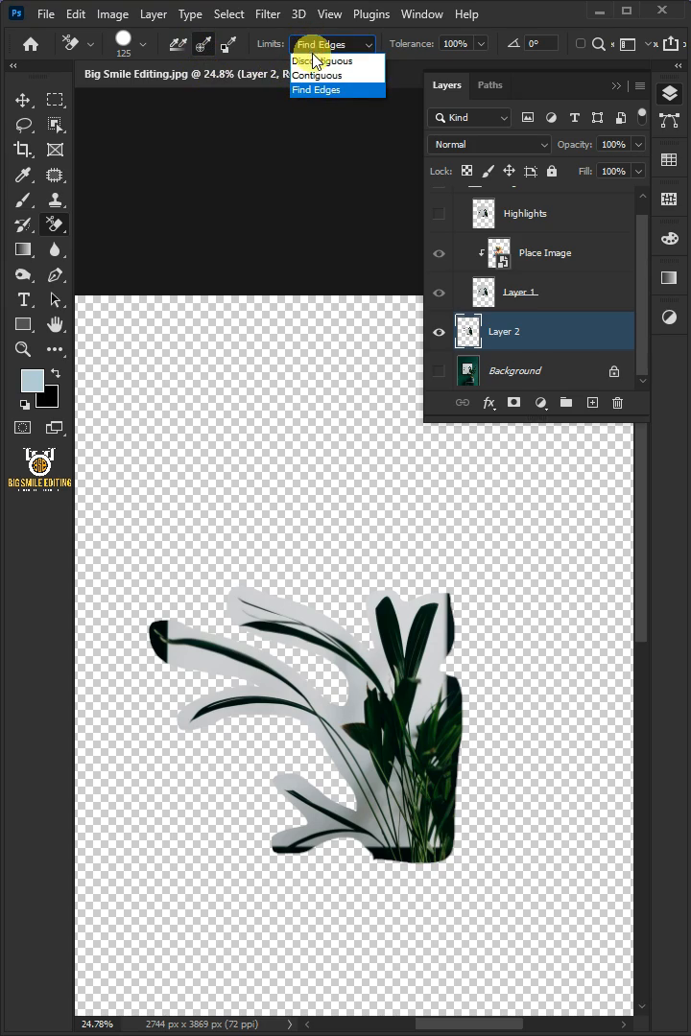
click(316, 62)
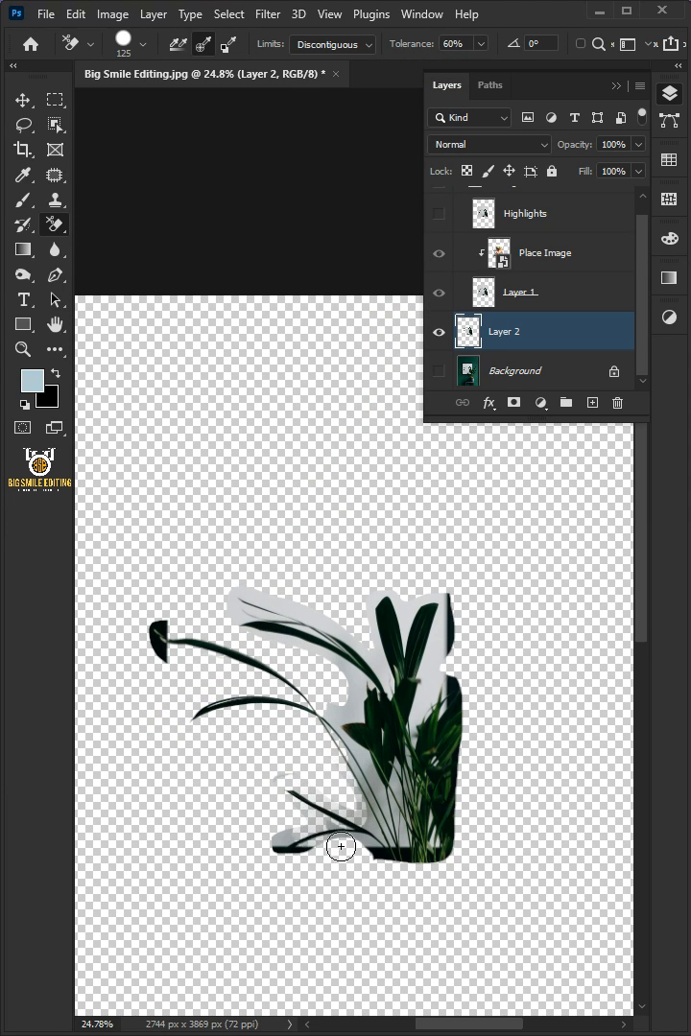
drag(341, 846, 457, 725)
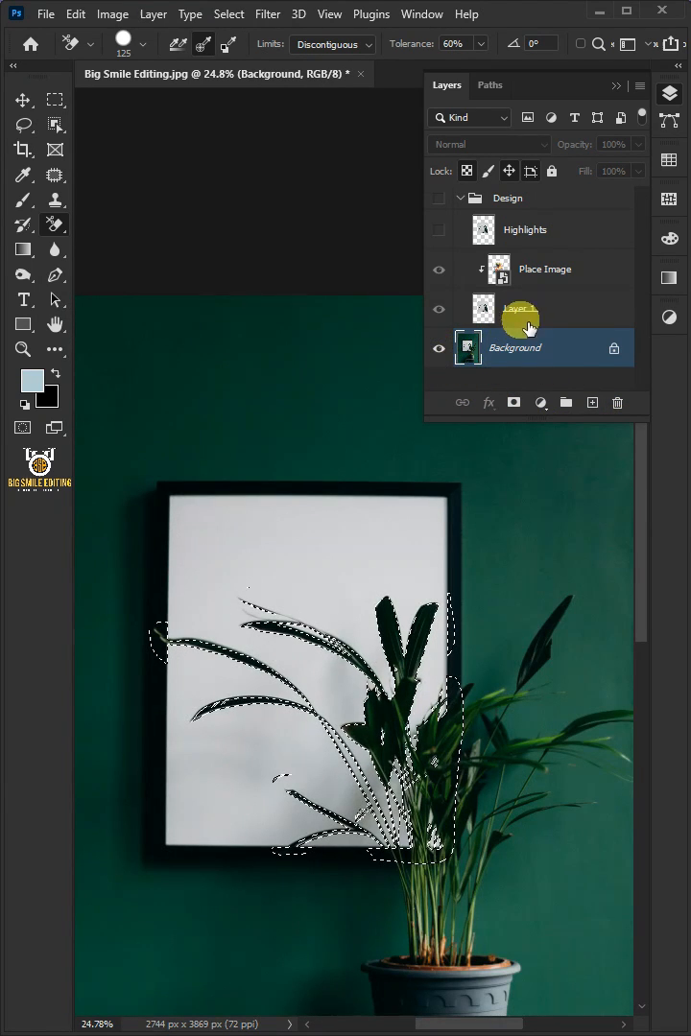
Step: Load the cut-out leaves as a selection for the Design mask and set the group to Darken
click(439, 197)
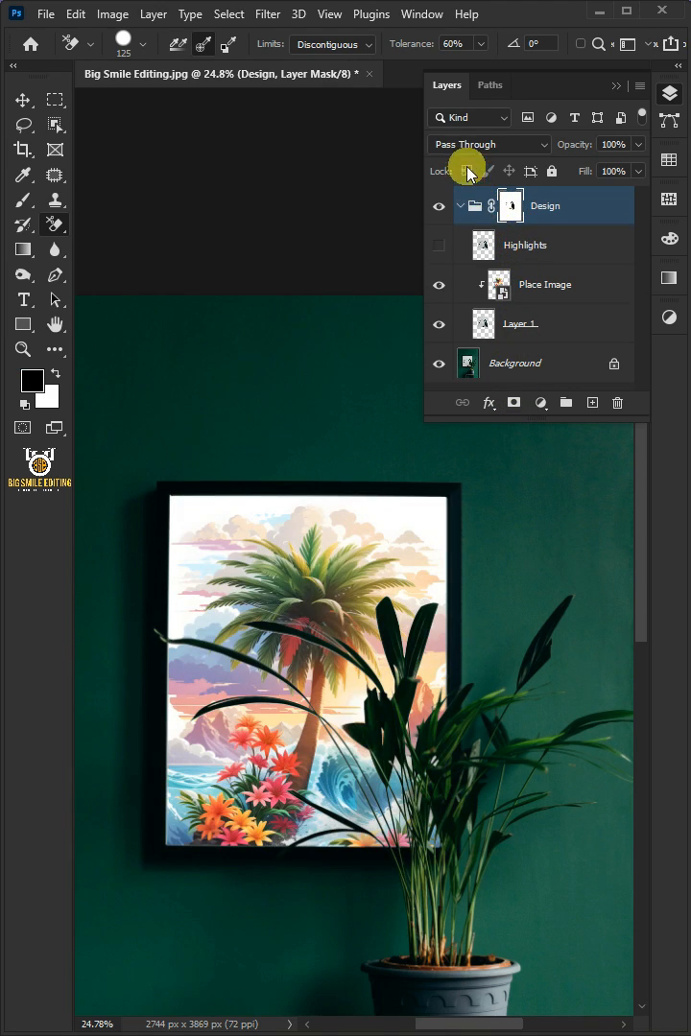
click(489, 144)
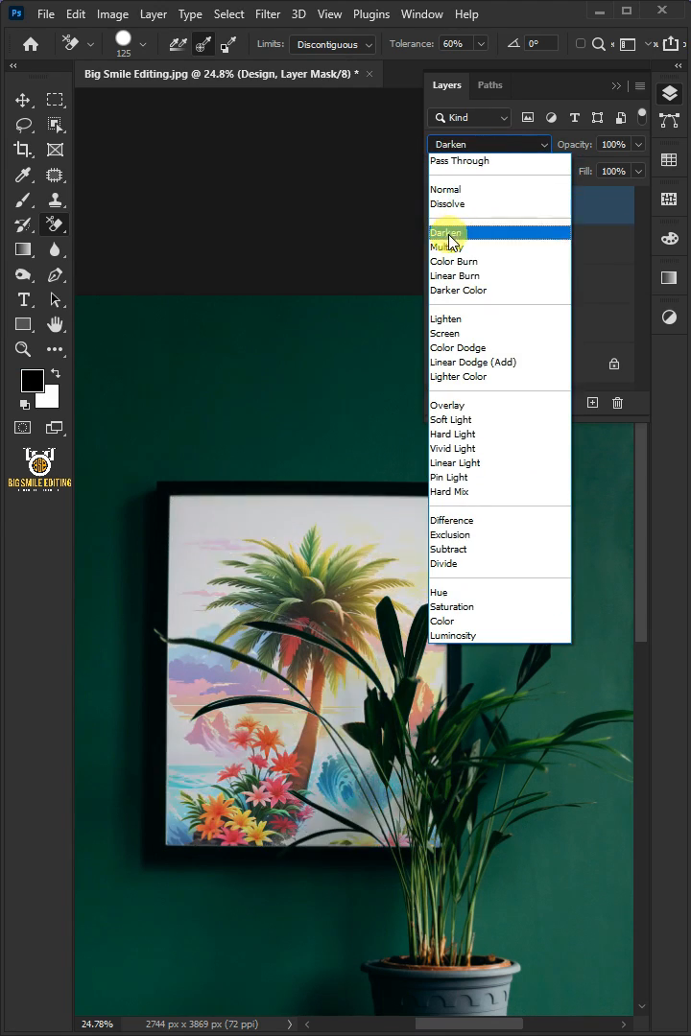
click(447, 246)
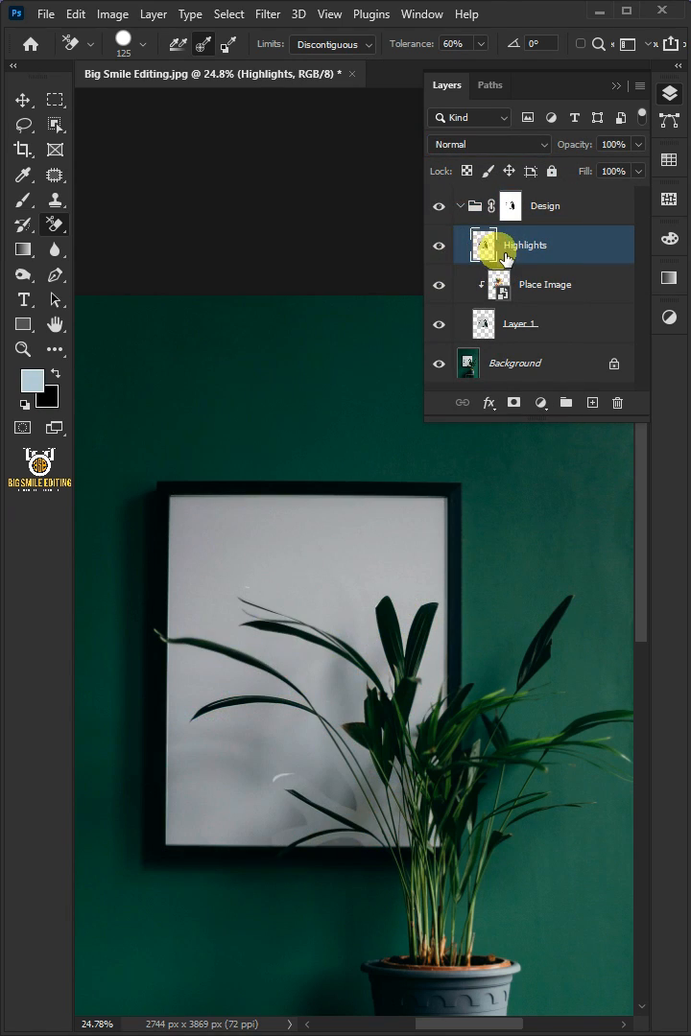
Step: Clip Highlights to the illustration below and toggle the Design group to compare
right_click(528, 246)
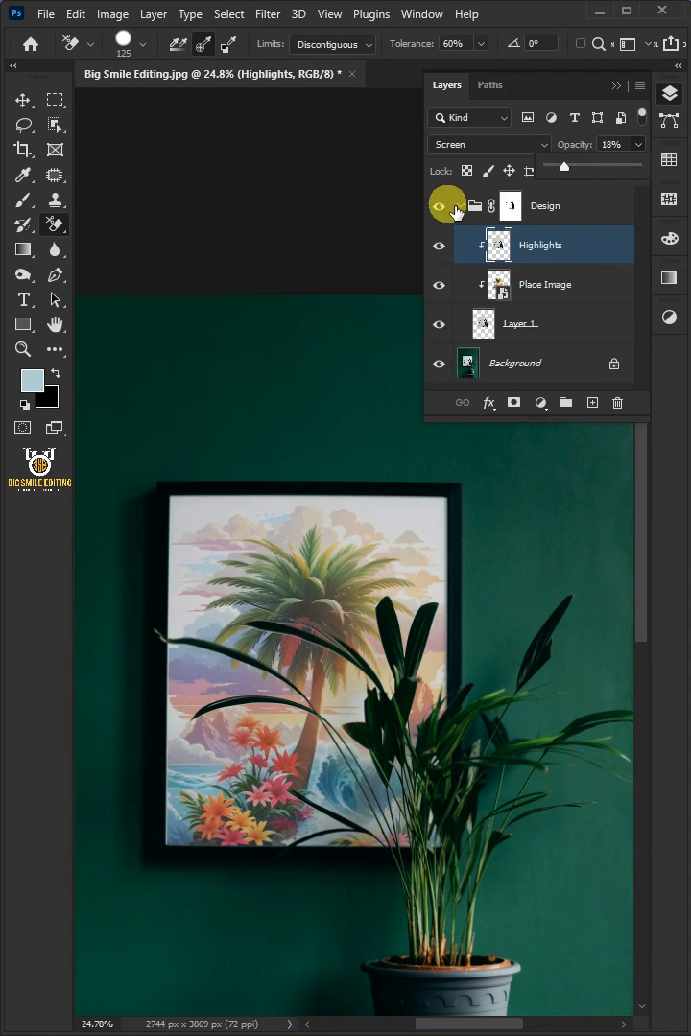
click(439, 205)
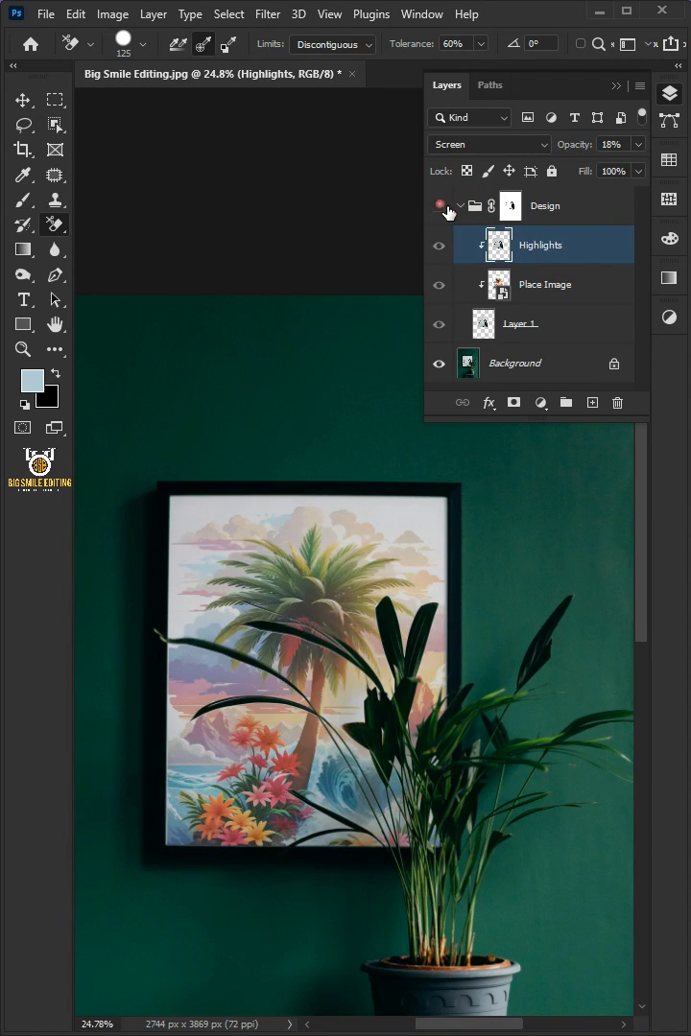